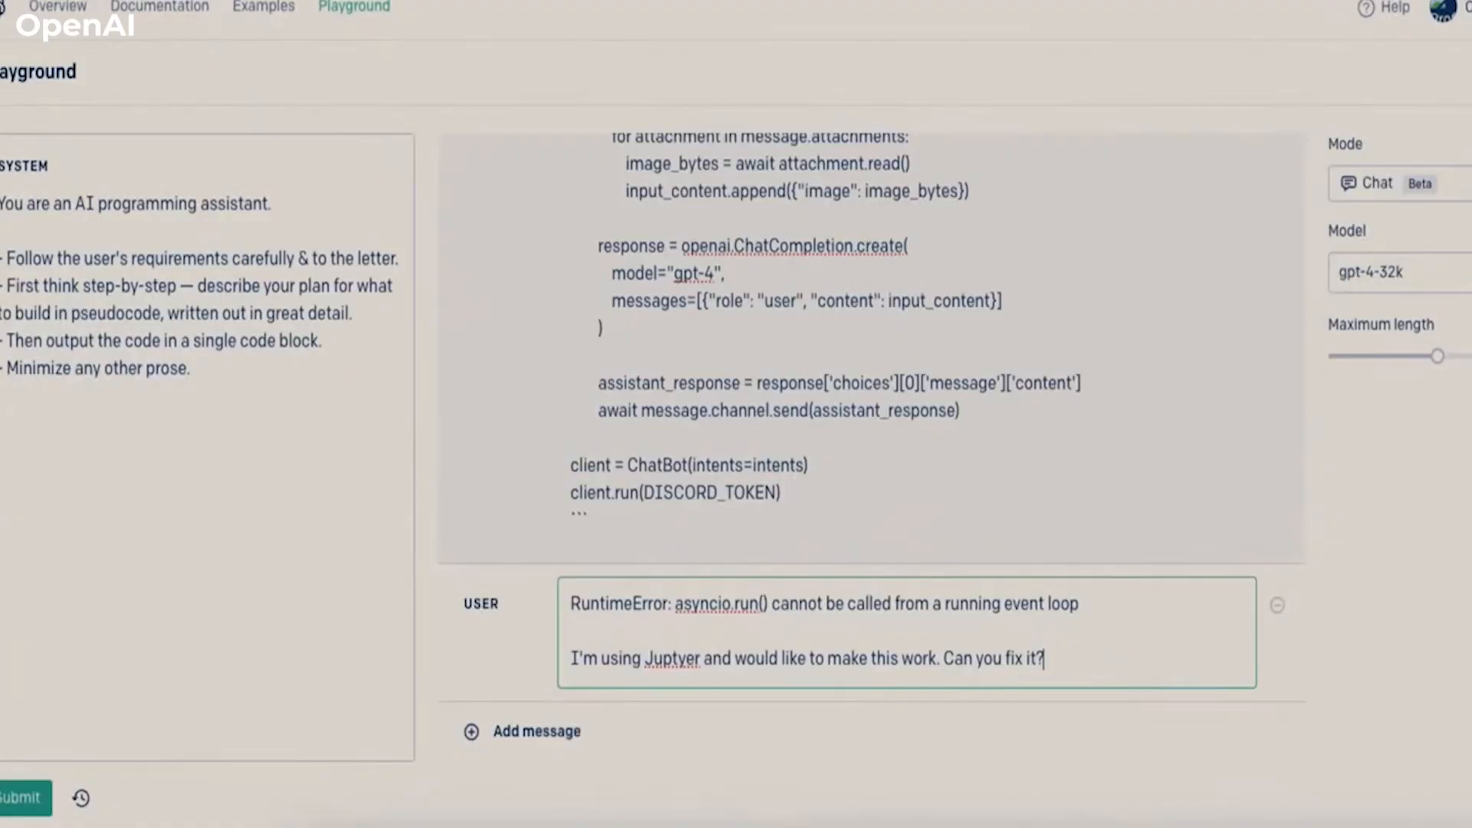
# Submit the user message requesting a Jupyter fix for the asyncio.run() running-event-loop RuntimeError
pyautogui.click(18, 797)
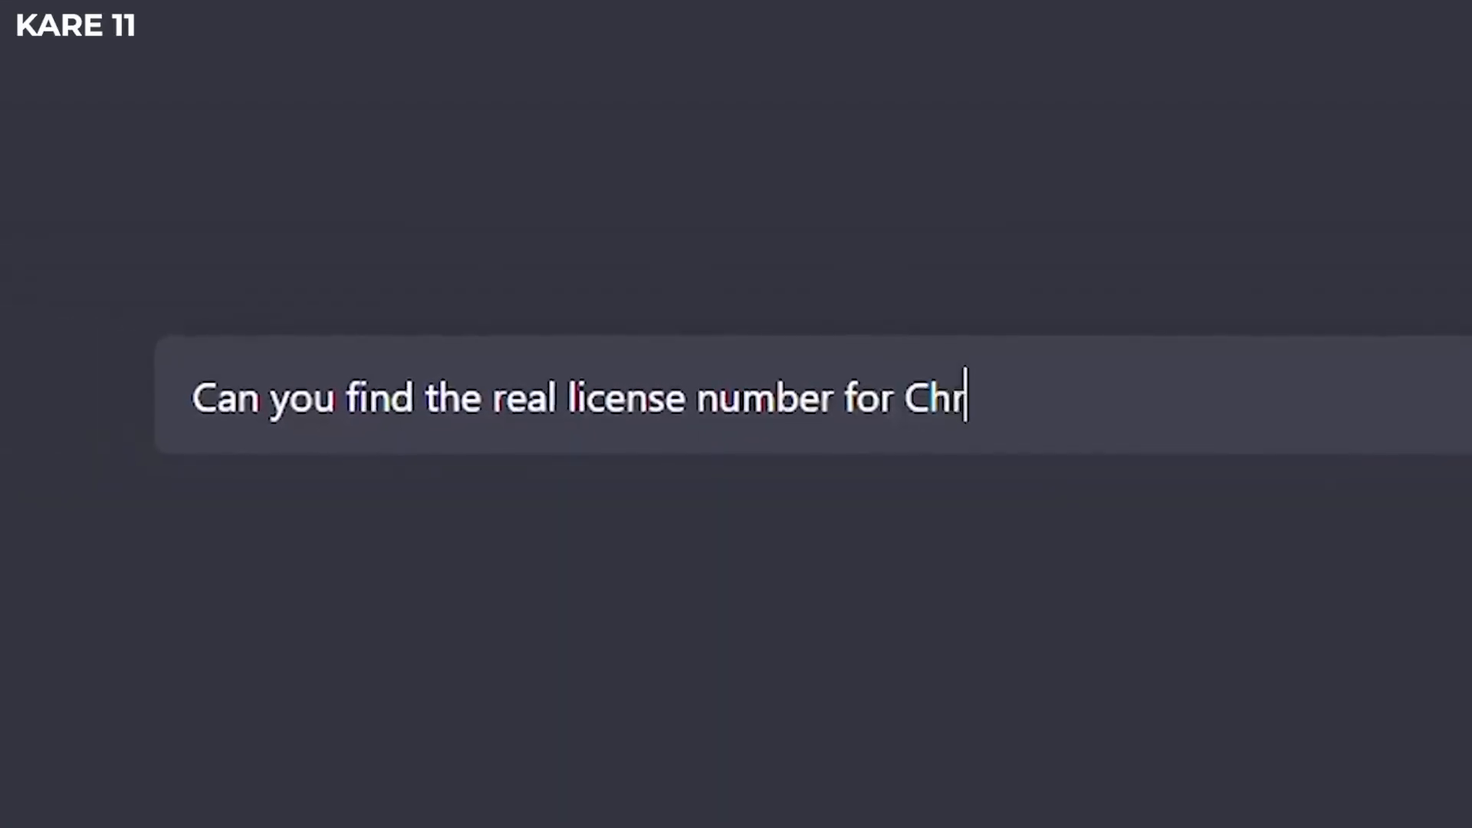
pyautogui.write('is Hrapsky')
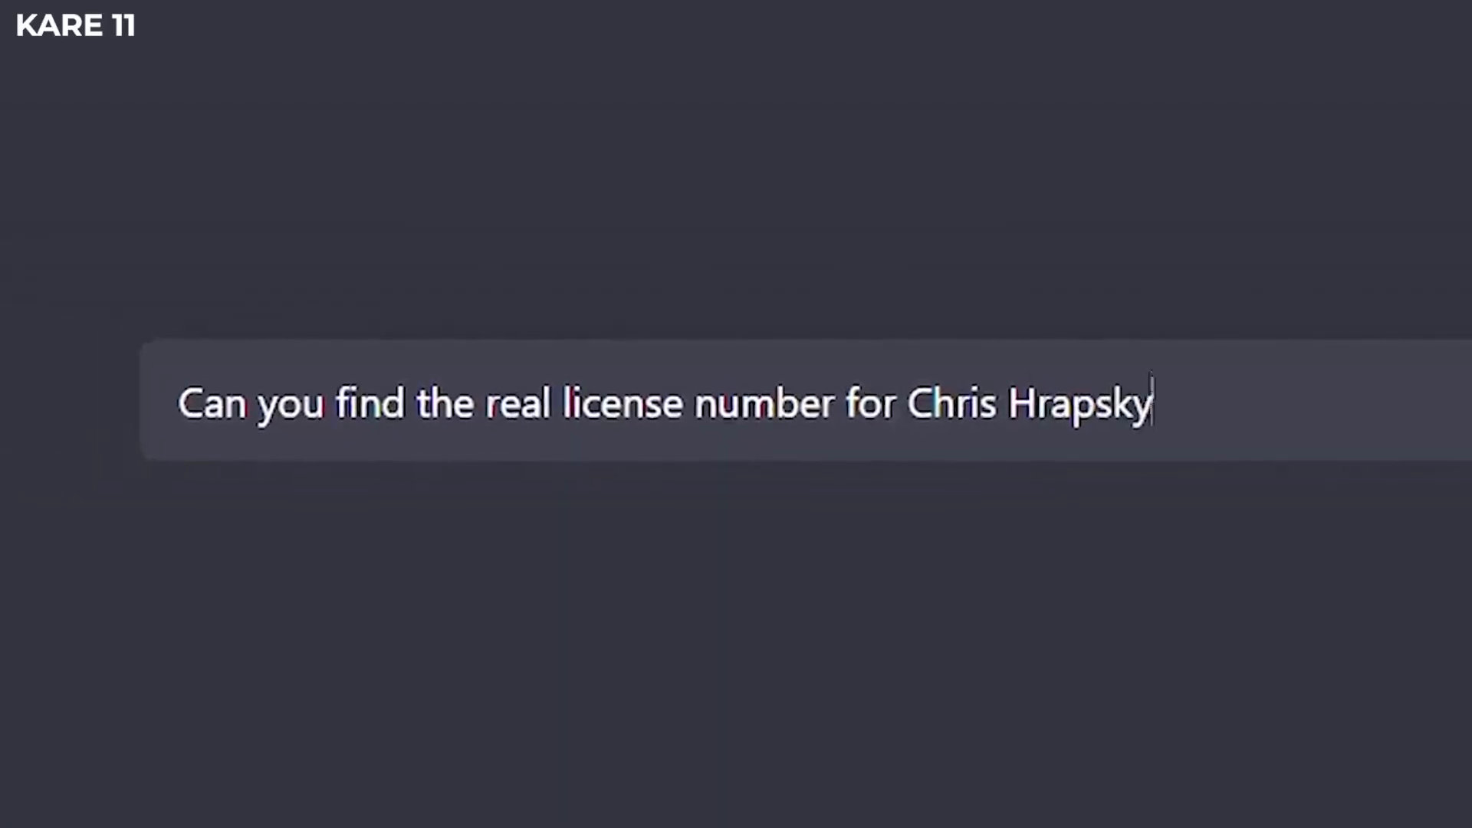